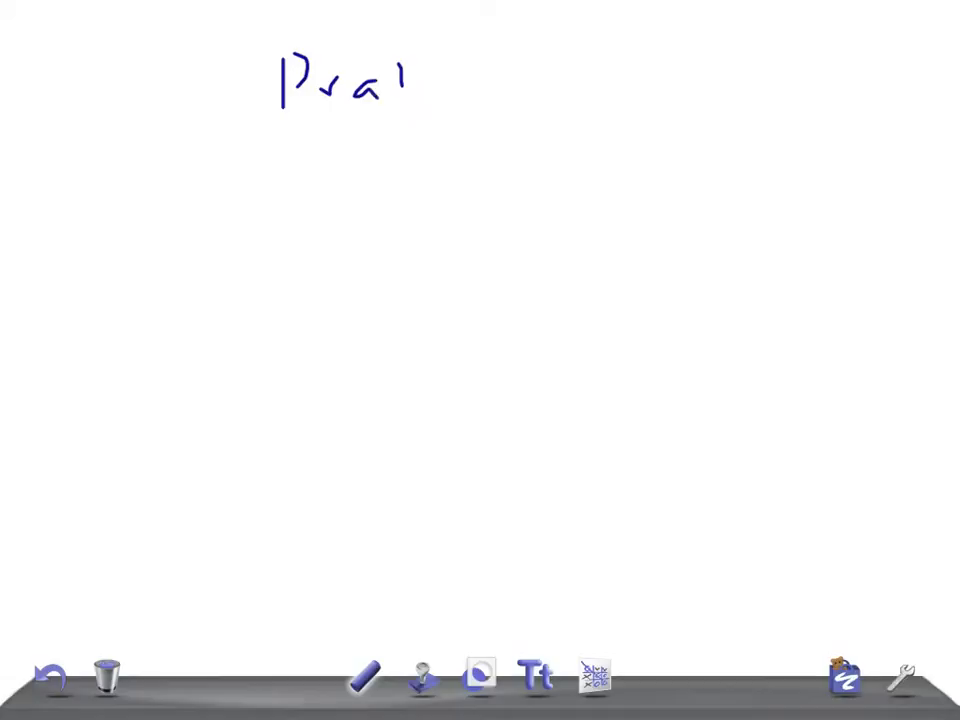
Handwrite the title 'Prader Willi Syndrome' across the top of the whiteboard.
{"action": "left_click_drag", "start_coordinate": [400, 84], "coordinate": [790, 84]}
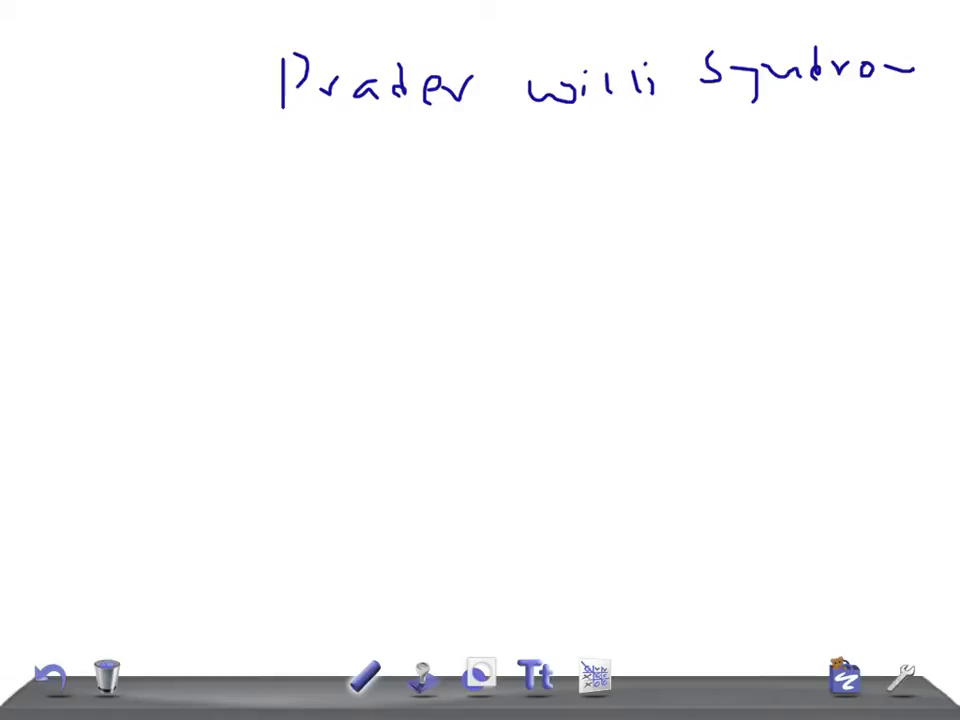
Write genetics notes under the title, then begin the incidence ratio '1:' on a fresh page.
{"action": "left_click_drag", "start_coordinate": [80, 196], "coordinate": [100, 220]}
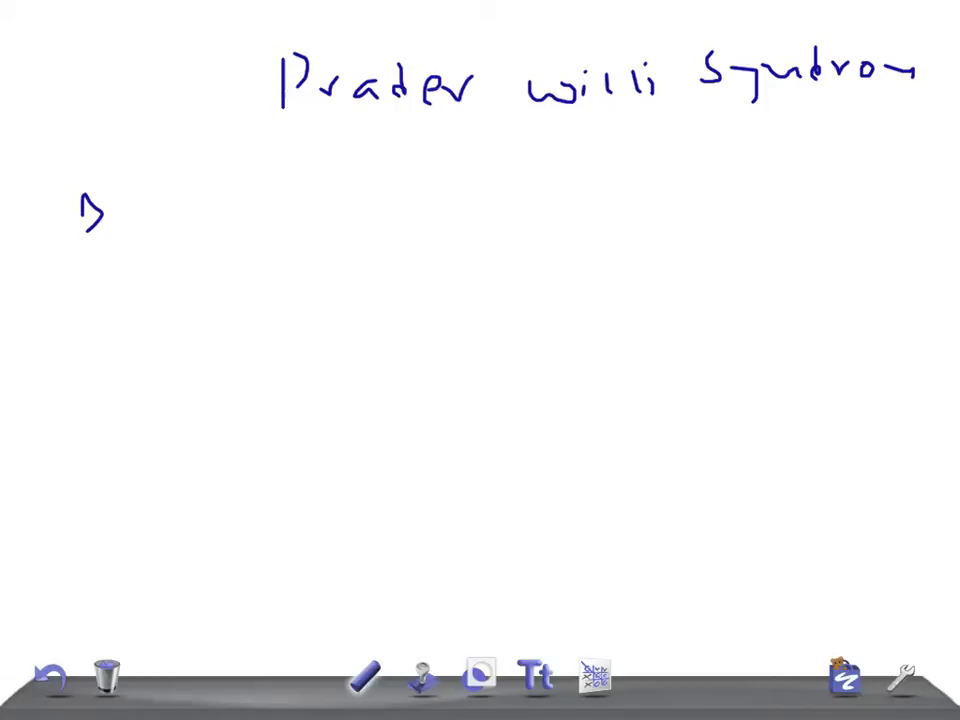
{"action": "type", "text": "75%"}
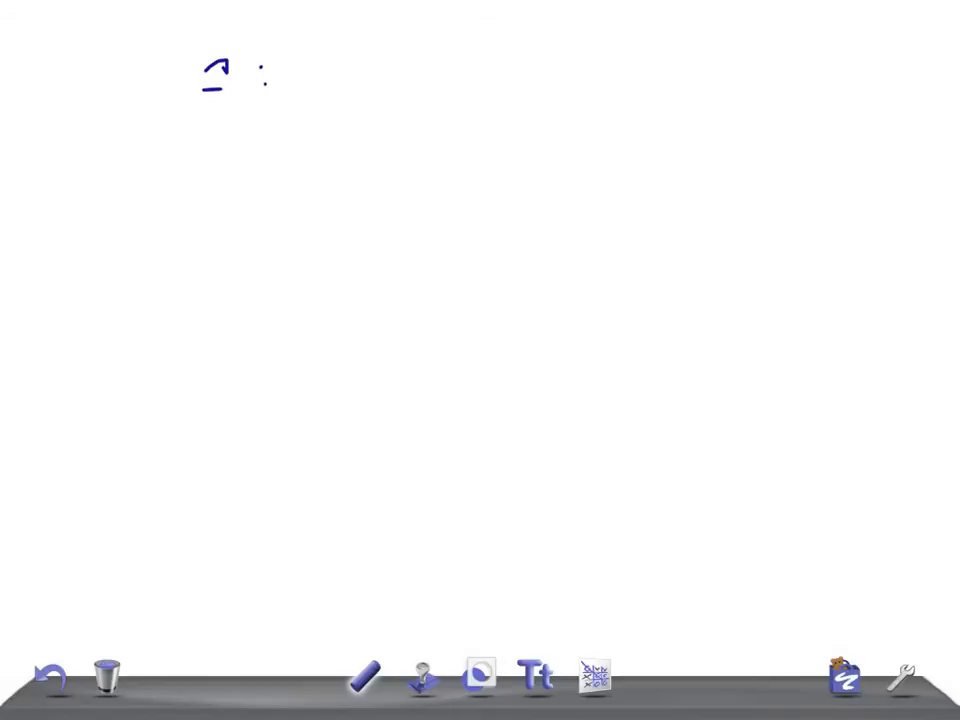
Write '1:20,000' and an S/S list with arrow bullets: Hypotonia, poor feeding, Prec P, micropen.
{"action": "left_click_drag", "start_coordinate": [300, 70], "coordinate": [520, 70]}
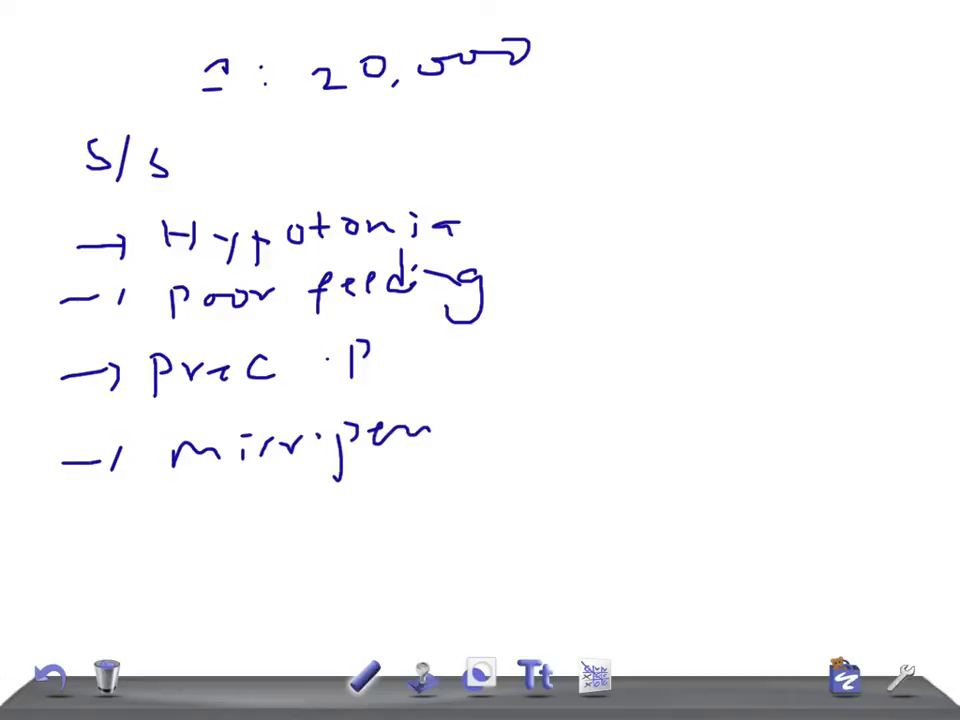
Finish 'micropenis', add a 'sleep dist' bullet, and start another arrow bullet below.
{"action": "left_click_drag", "start_coordinate": [400, 440], "coordinate": [464, 440]}
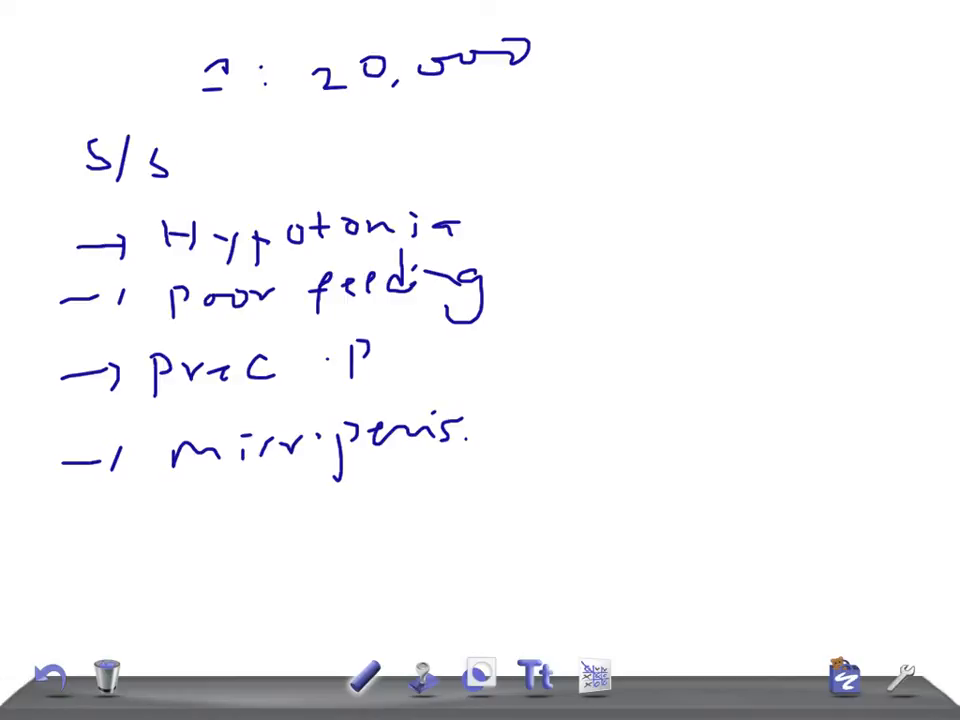
{"action": "left_click_drag", "start_coordinate": [60, 520], "coordinate": [300, 540]}
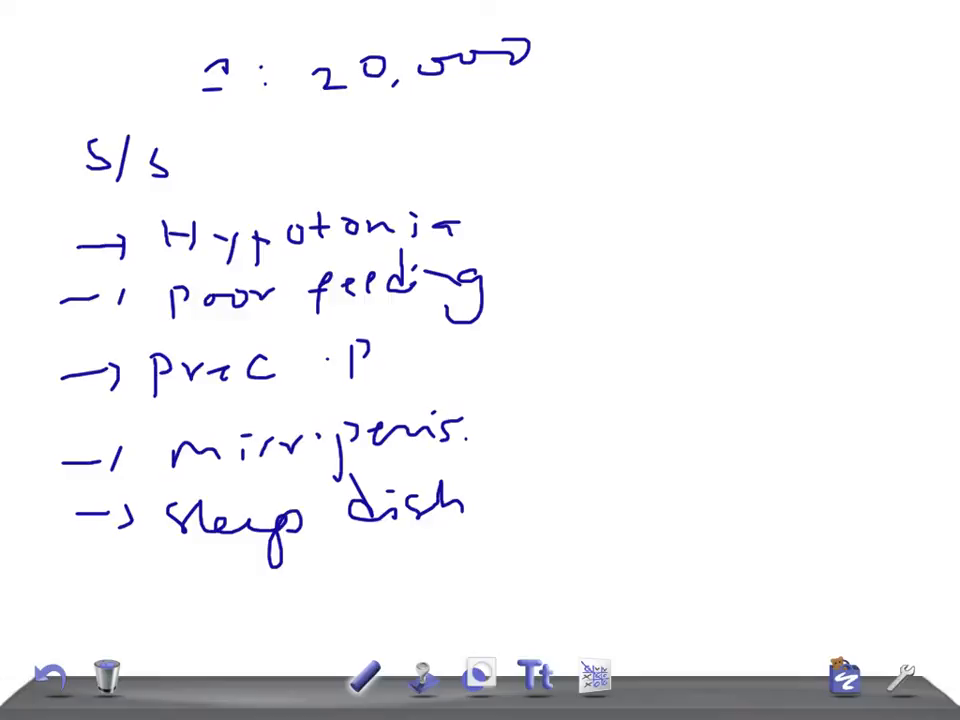
{"action": "left_click_drag", "start_coordinate": [100, 580], "coordinate": [160, 580]}
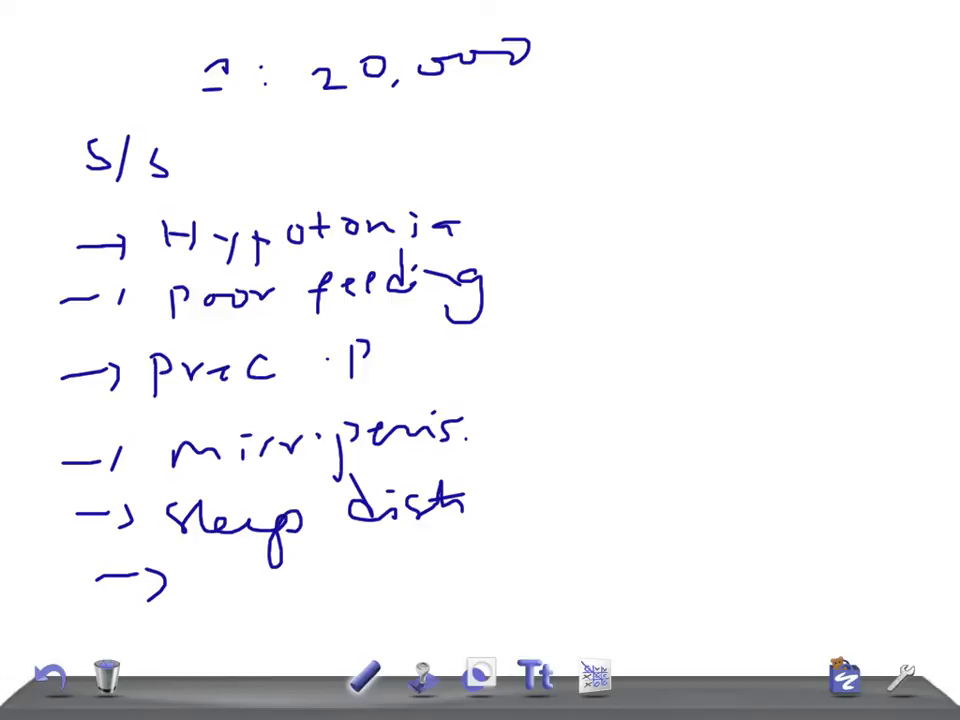